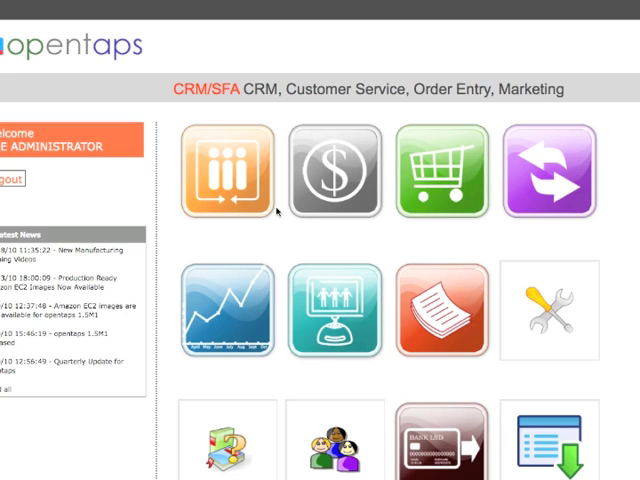
mouse_move(245, 189)
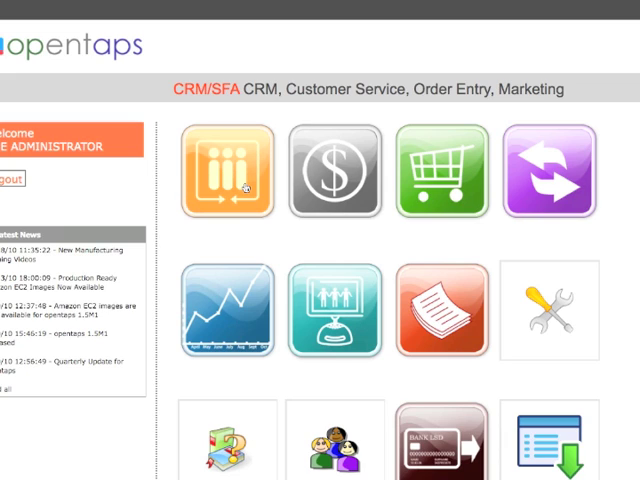
- Launch the CRM/SFA application from the opentaps portal, landing on My Home
click(228, 165)
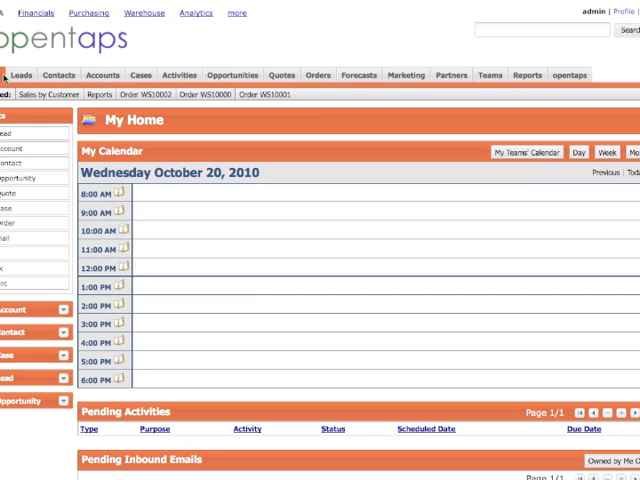
- Browse the Leads, Accounts and Contacts lists, ending on the empty Cases list
click(30, 74)
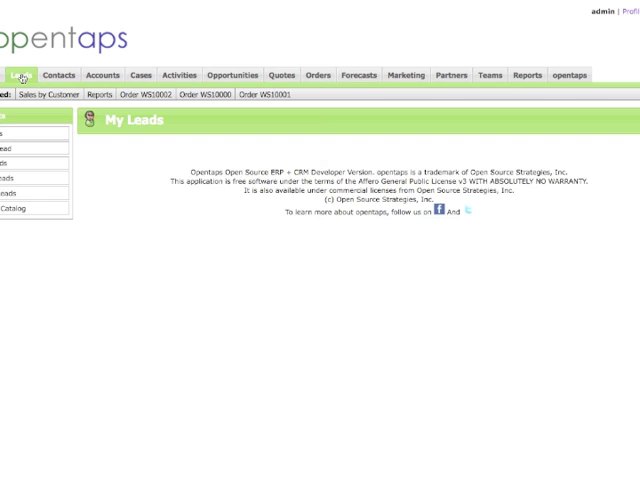
click(24, 74)
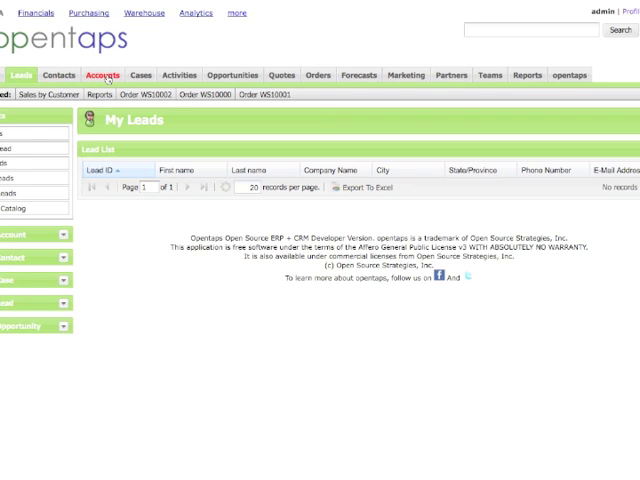
click(103, 74)
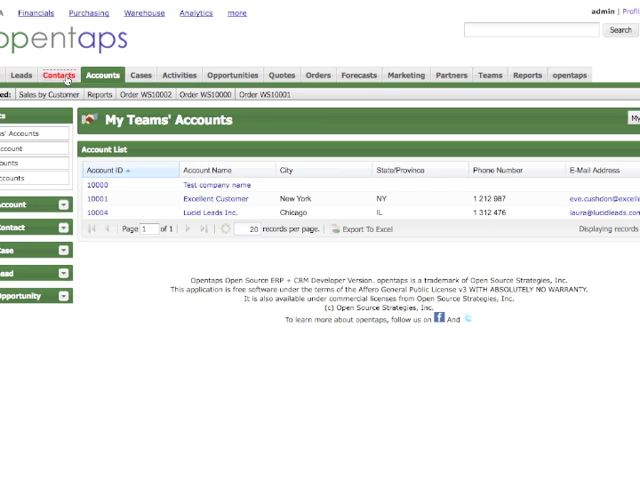
click(57, 75)
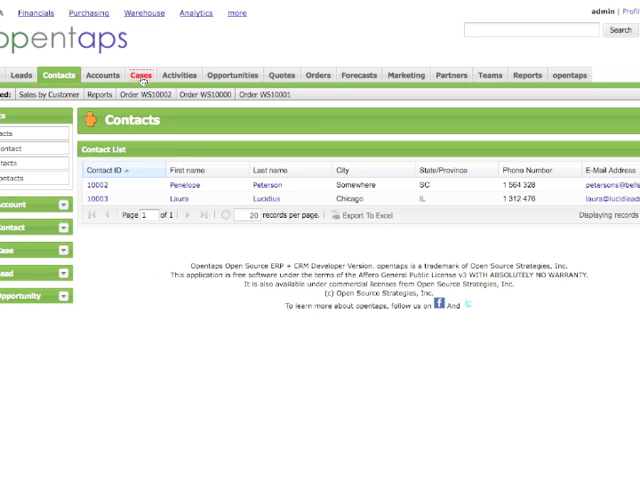
click(141, 74)
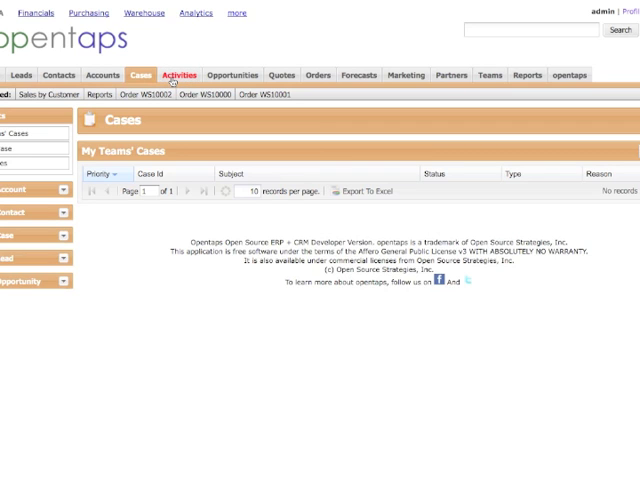
- View the Activities and Opportunities pages, ending on the empty My Quotes list
click(178, 75)
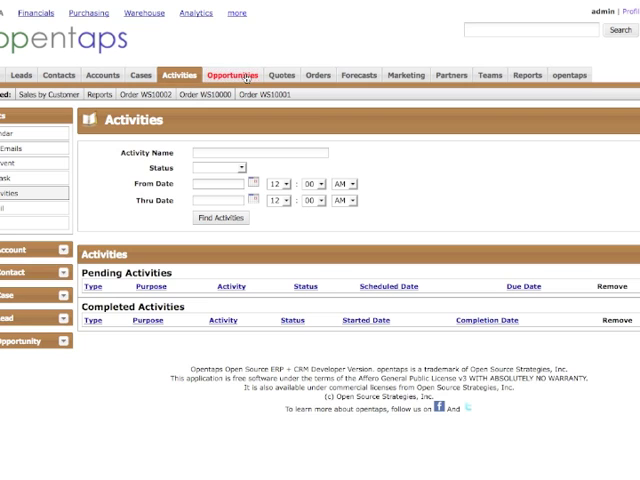
click(234, 74)
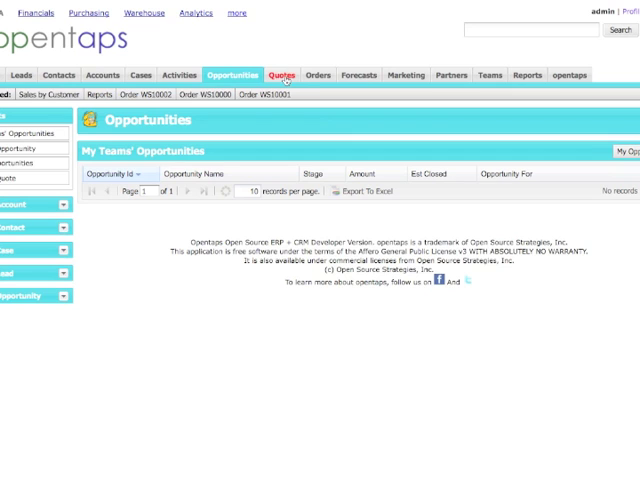
click(282, 74)
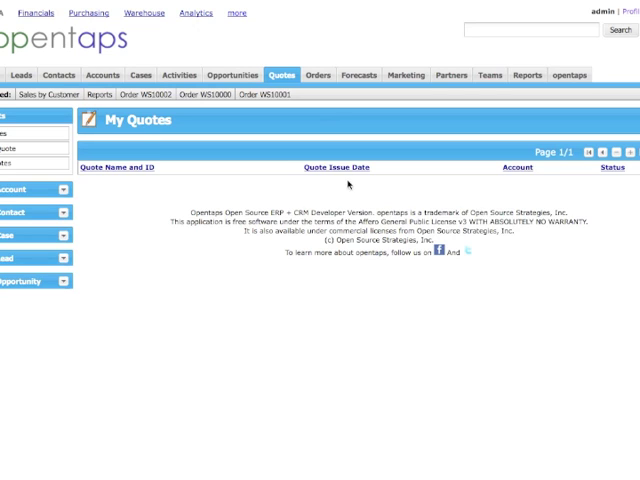
- View three approved orders and quarterly forecasts, ending on the Marketing campaign search
click(318, 74)
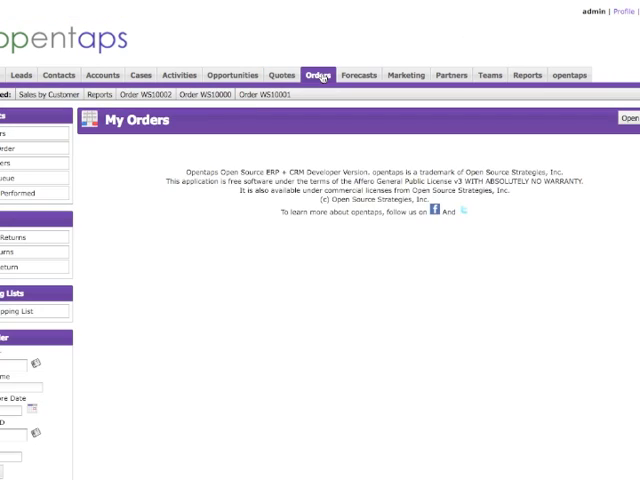
click(318, 74)
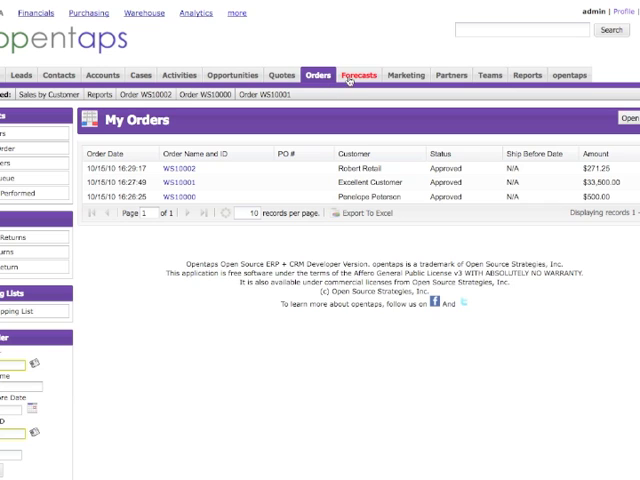
click(358, 74)
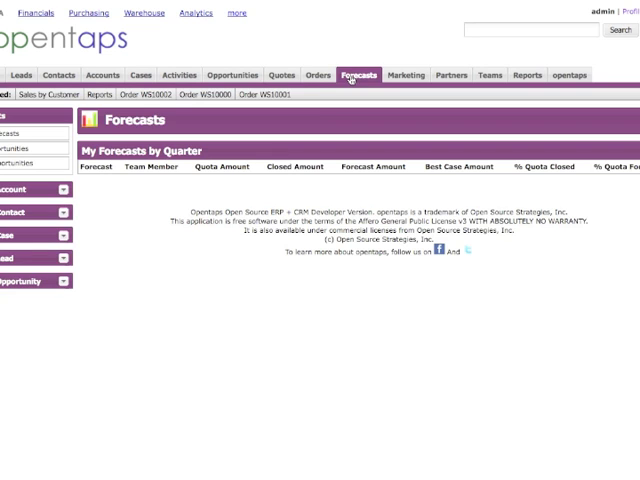
click(405, 74)
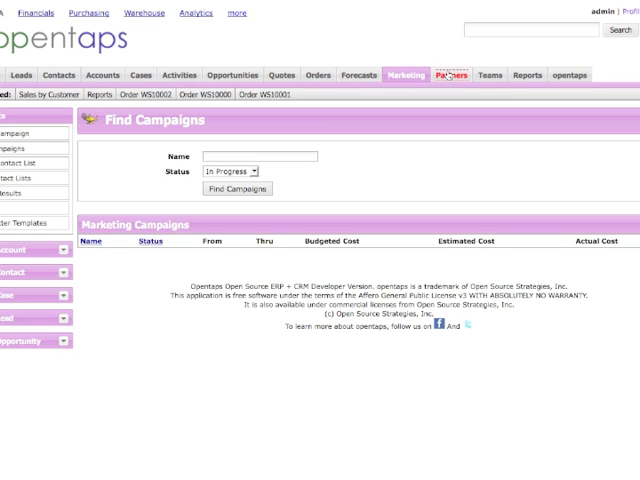
- View the empty Partners search page, then the Find Teams page
click(459, 74)
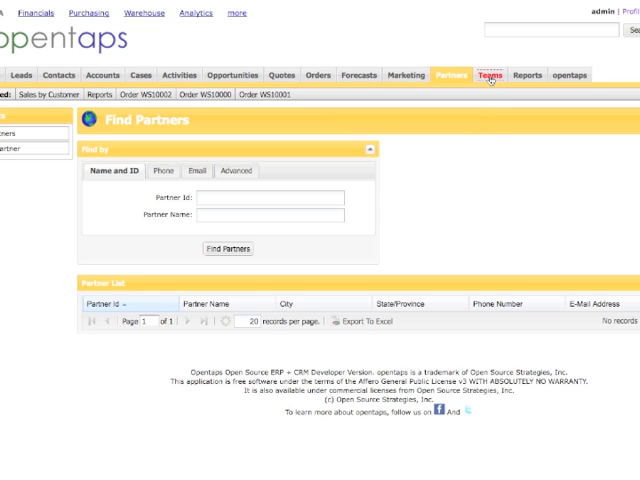
click(492, 73)
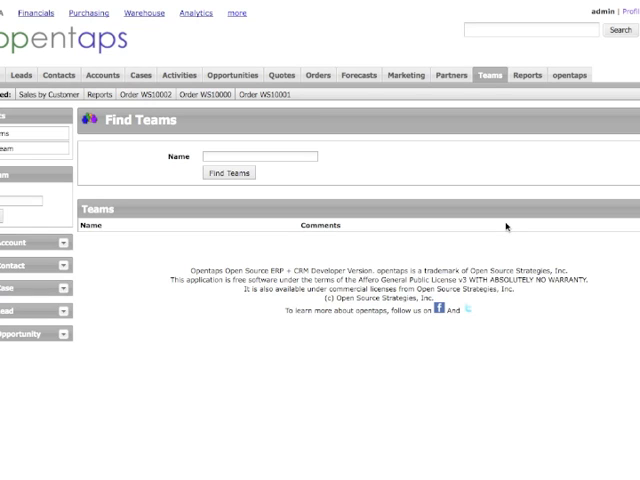
mouse_move(535, 52)
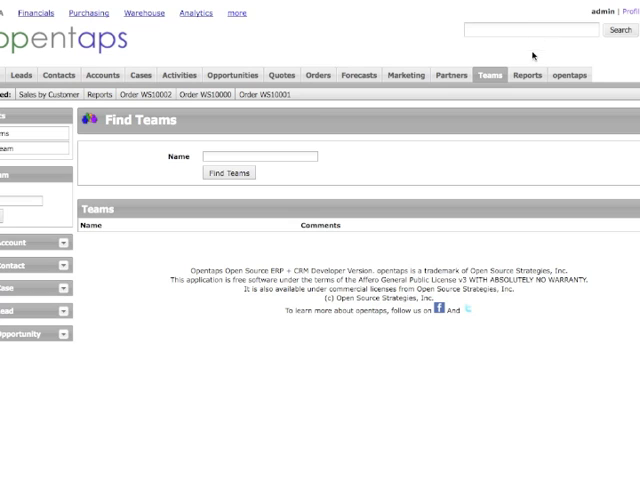
mouse_move(523, 74)
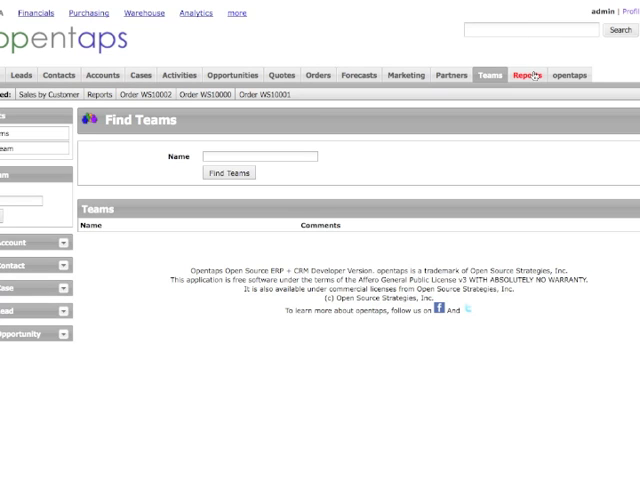
- Go from the reports dashboard to the full list of analysis reports
click(527, 74)
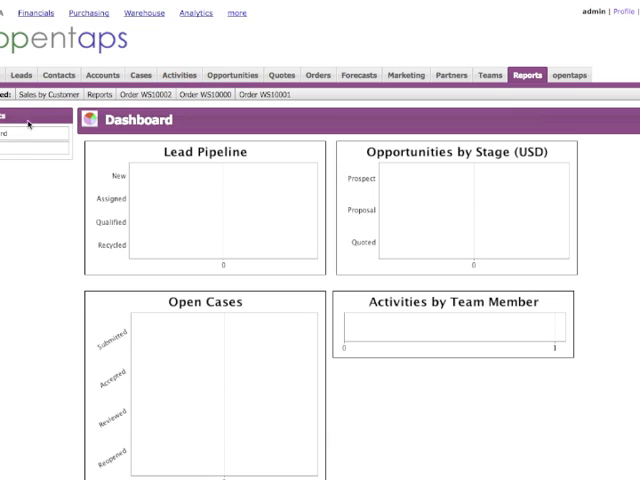
click(98, 98)
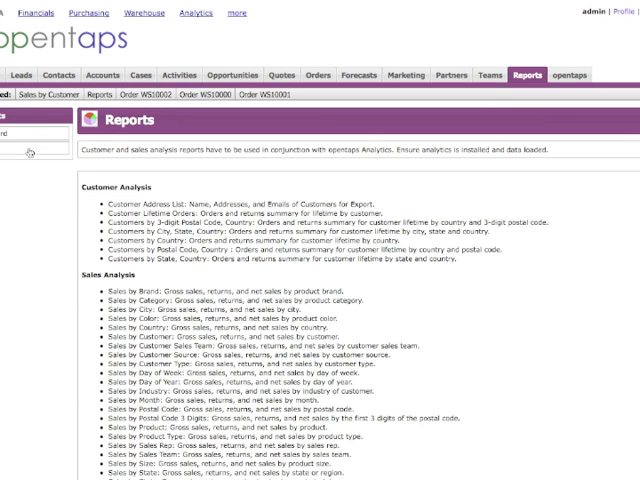
mouse_move(145, 231)
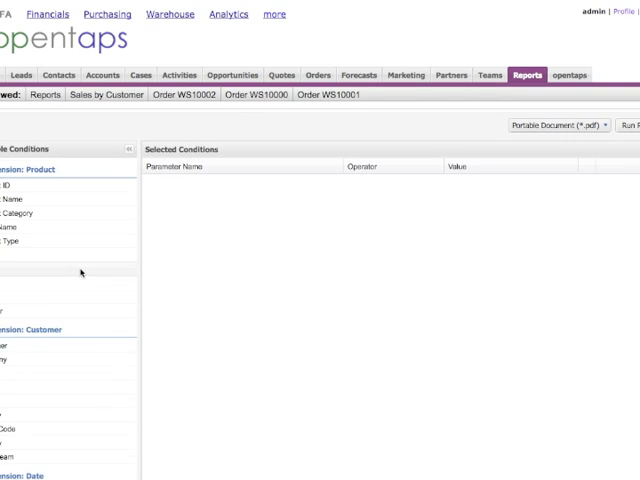
- Scroll the Sales by Product builder to view Month and State as selected conditions
scroll(down, 3)
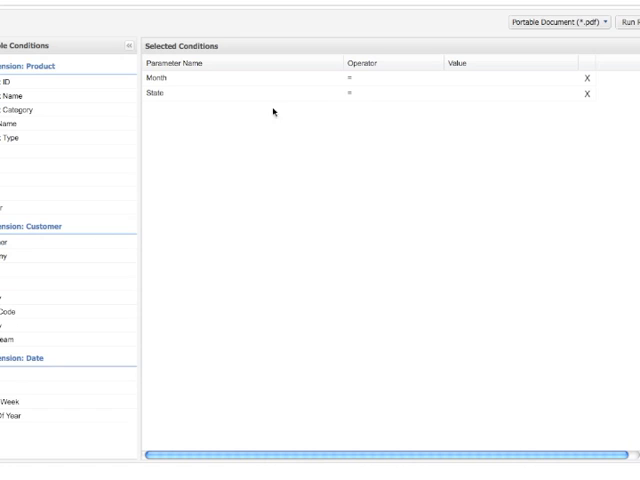
mouse_move(464, 85)
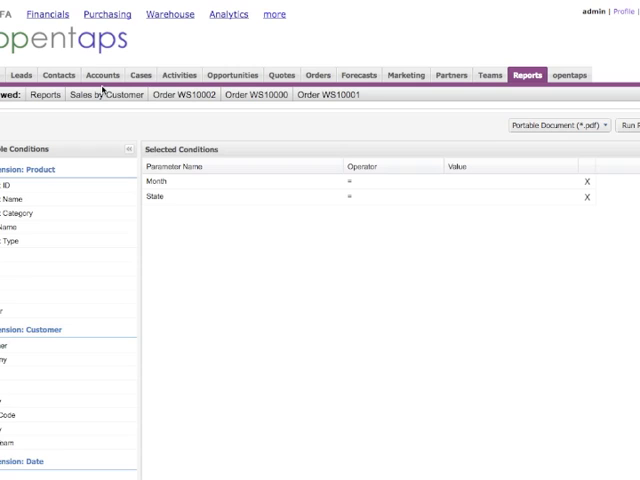
mouse_move(103, 83)
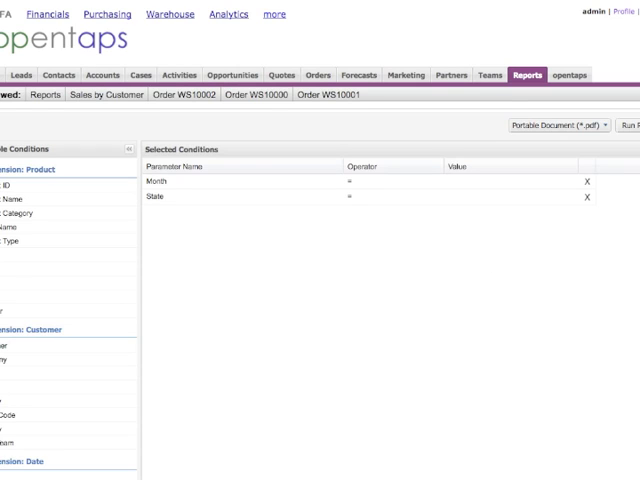